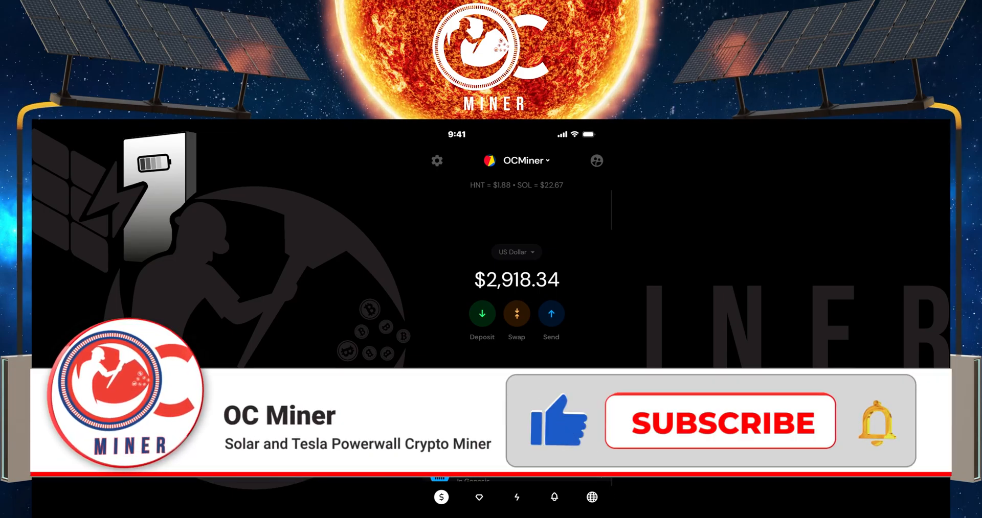
# Step: Expand the token balances, start a swap and acknowledge the treasury swap warning
pyautogui.click(720, 422)
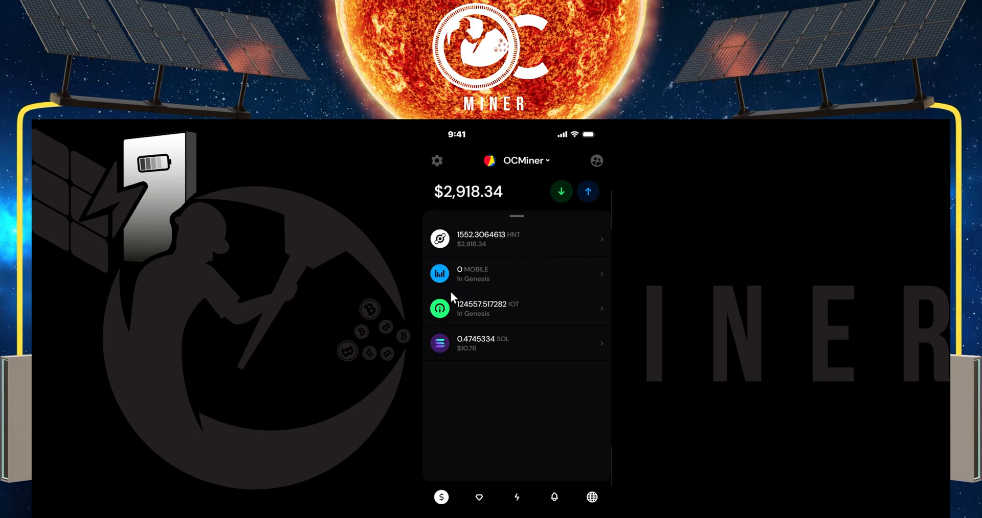
pyautogui.moveTo(467, 293)
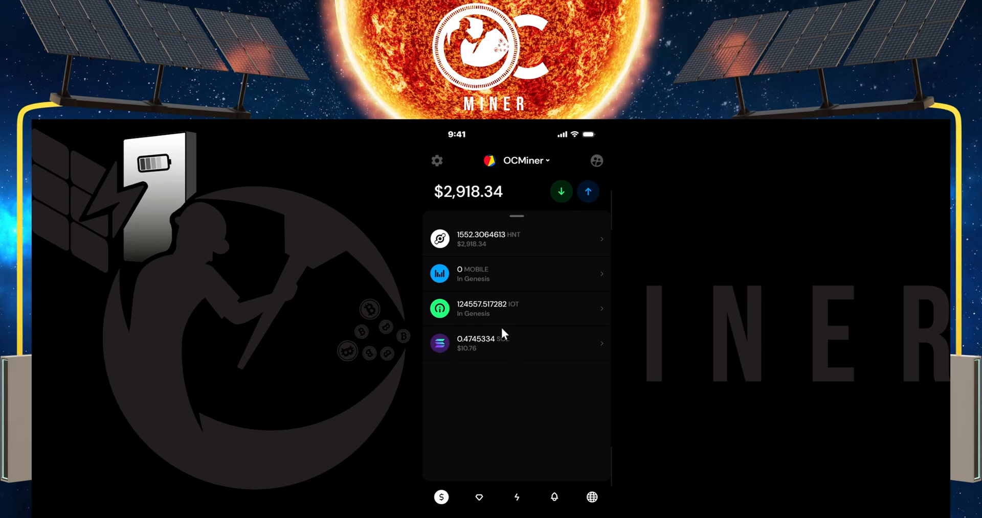
pyautogui.moveTo(536, 374)
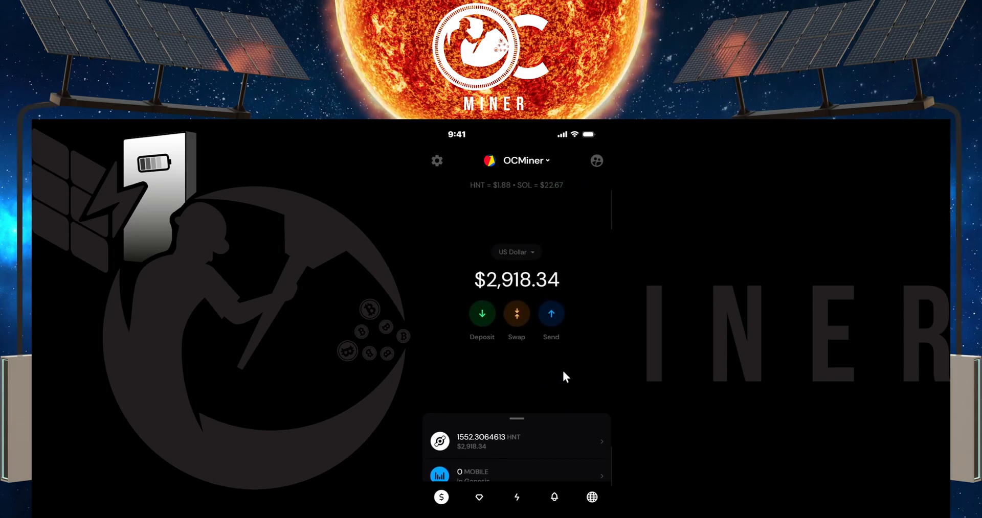
pyautogui.moveTo(541, 366)
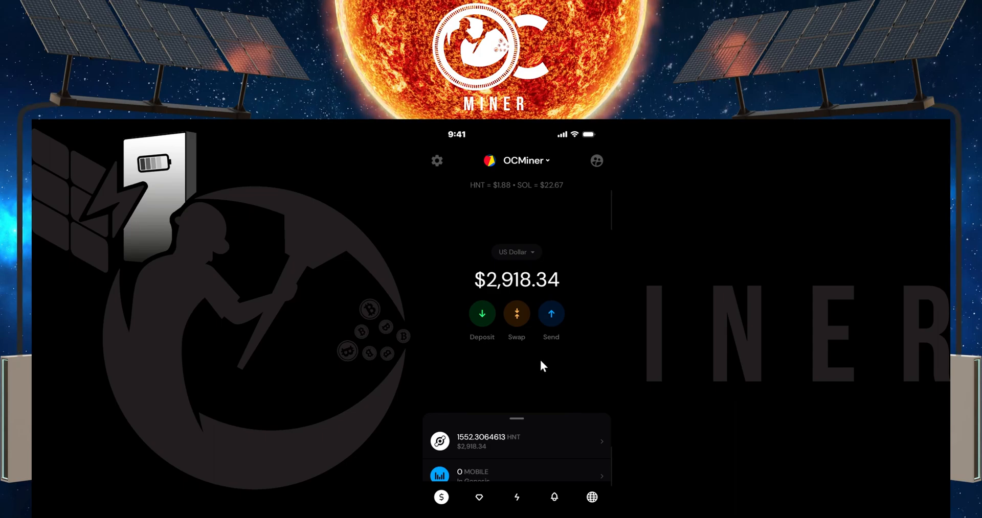
pyautogui.moveTo(516, 313)
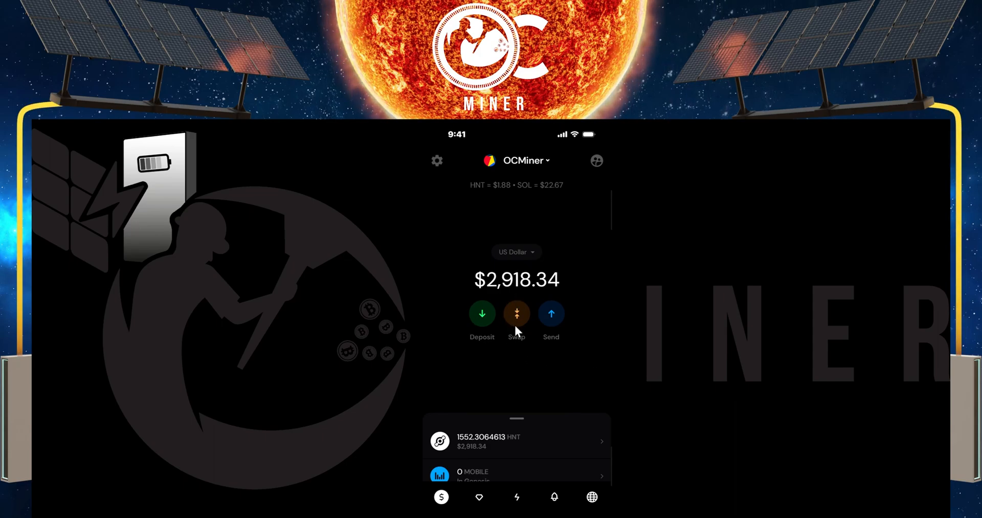
pyautogui.moveTo(492, 377)
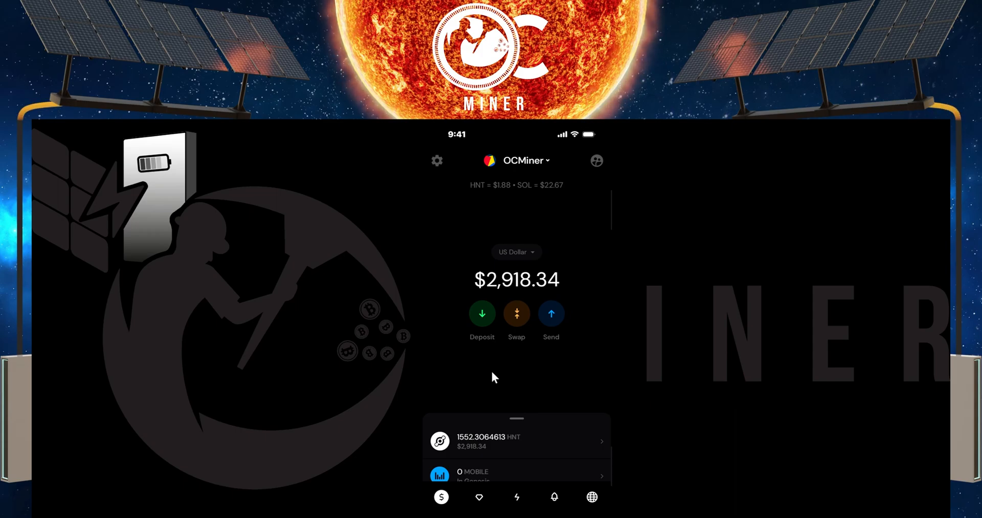
pyautogui.click(516, 314)
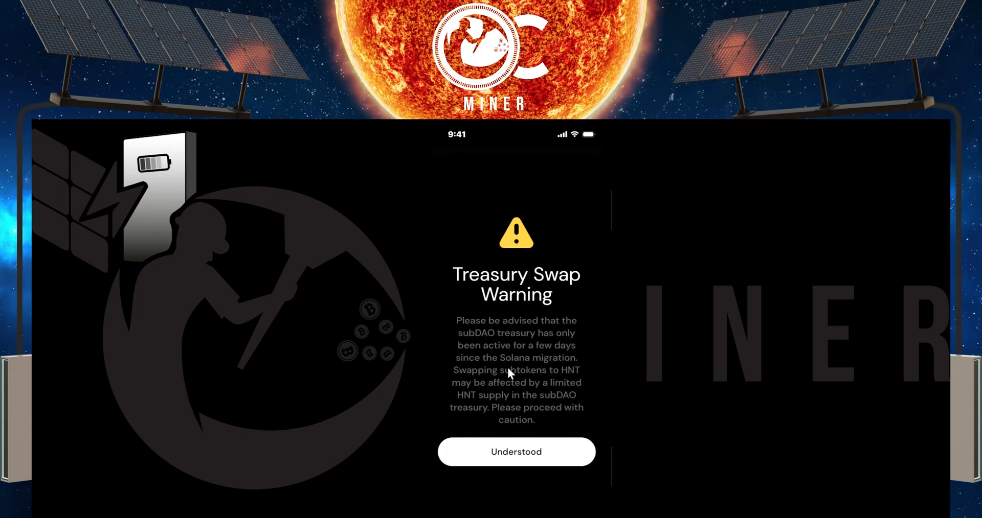
pyautogui.click(516, 451)
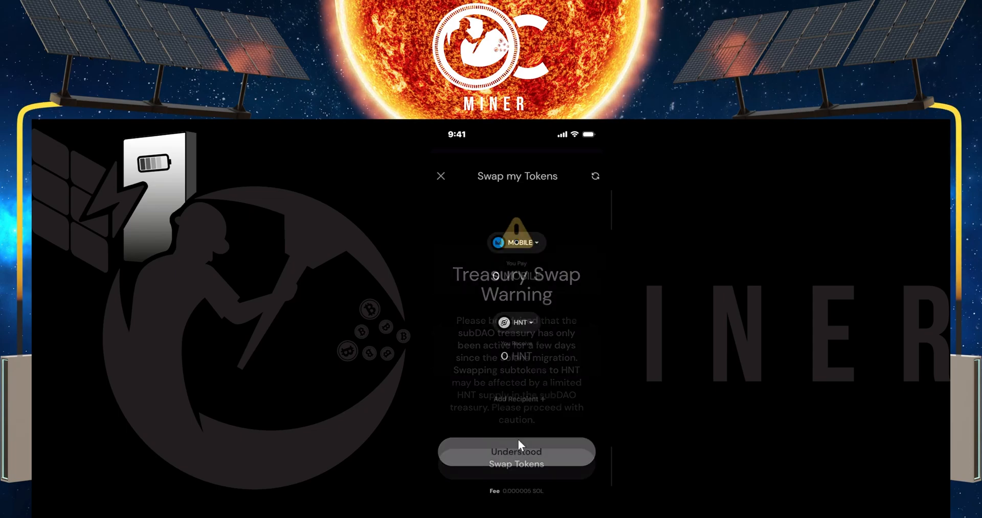
pyautogui.click(516, 451)
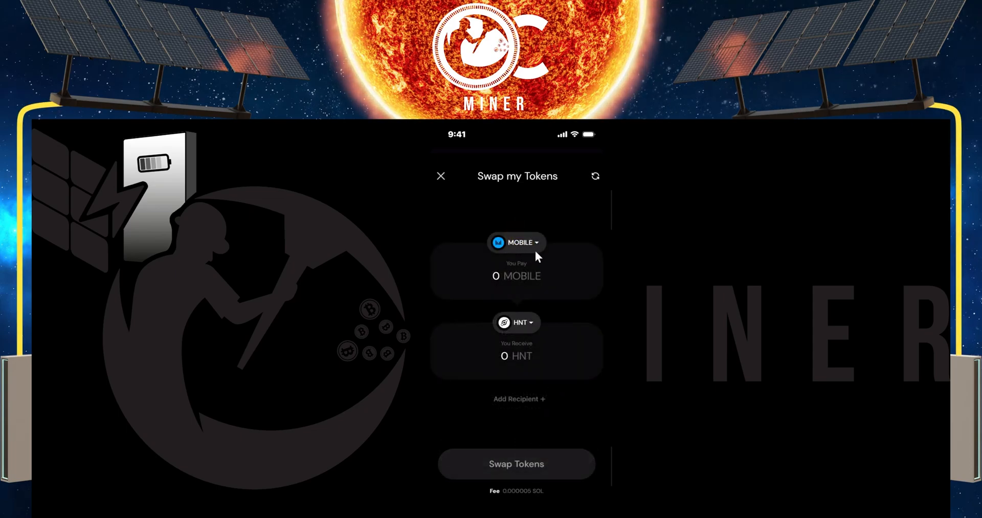
pyautogui.moveTo(514, 251)
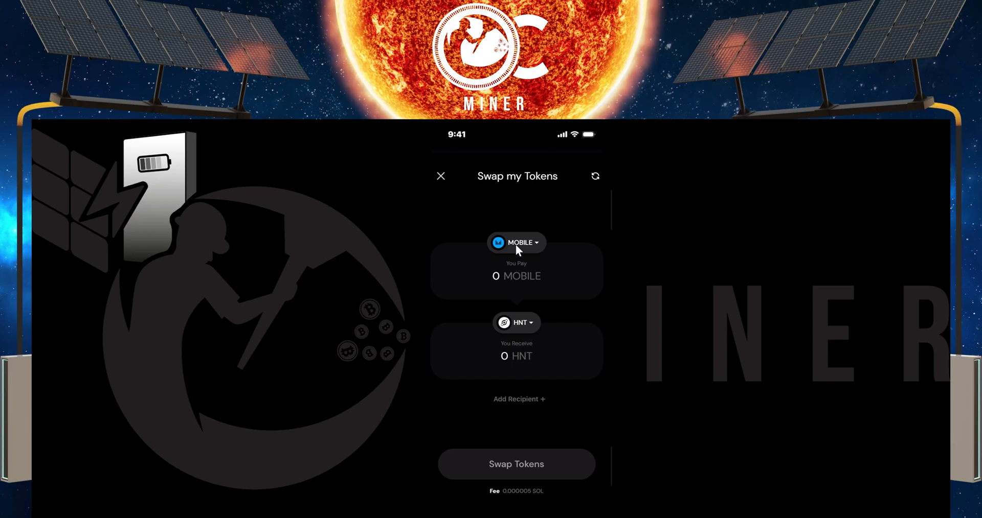
# Step: Pick IOT as the paying token and view the tokens available to receive
pyautogui.click(515, 243)
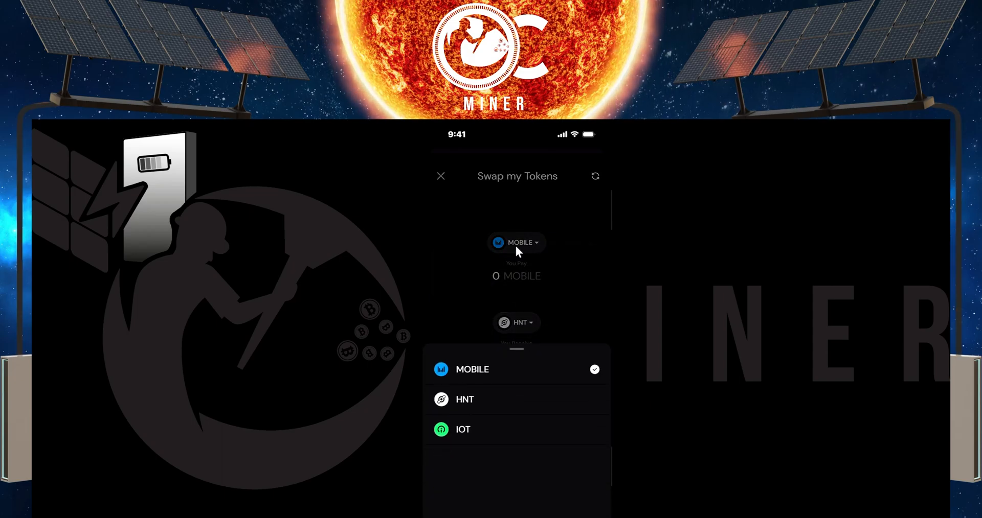
pyautogui.click(462, 429)
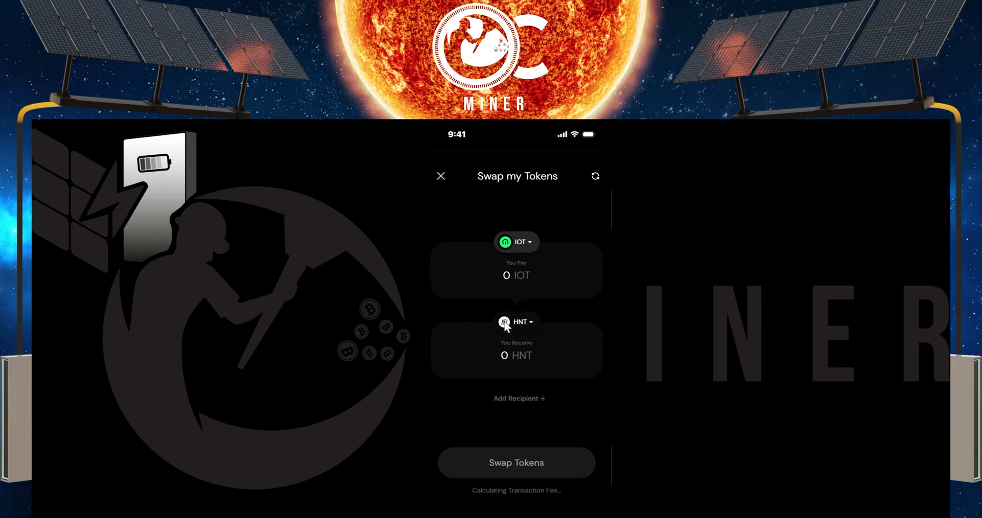
pyautogui.click(517, 321)
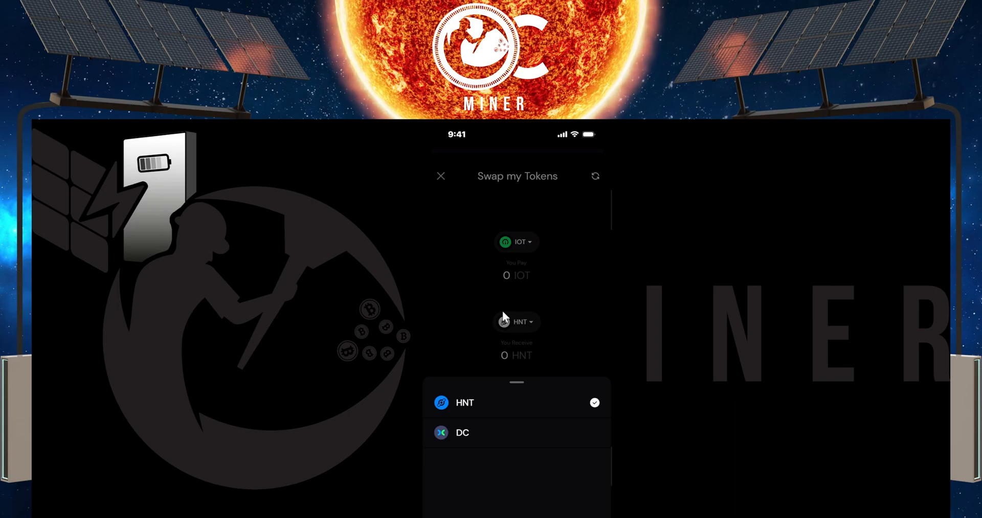
pyautogui.moveTo(471, 387)
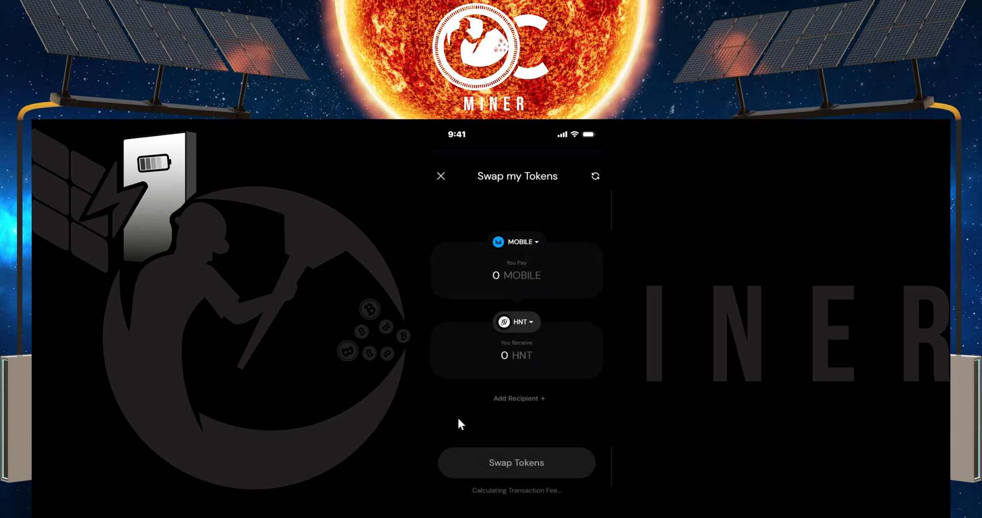
# Step: Pay with the full 124,557.517282 IOT balance using Max, quoting 8.79722838 HNT
pyautogui.click(516, 243)
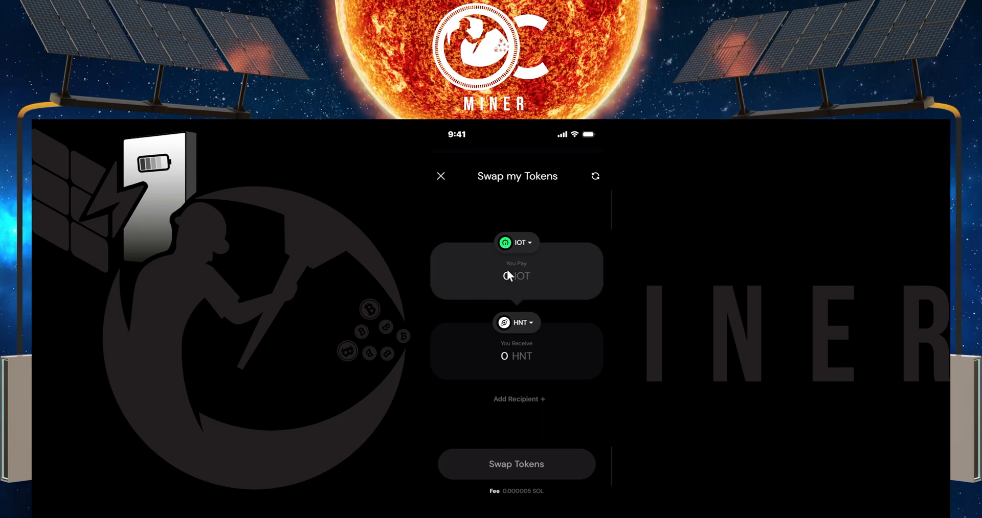
pyautogui.click(515, 276)
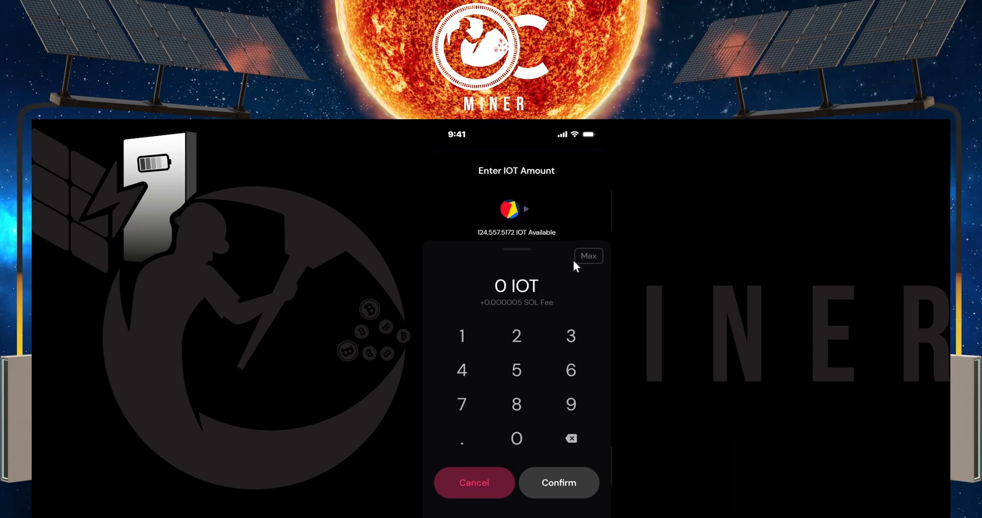
pyautogui.click(587, 256)
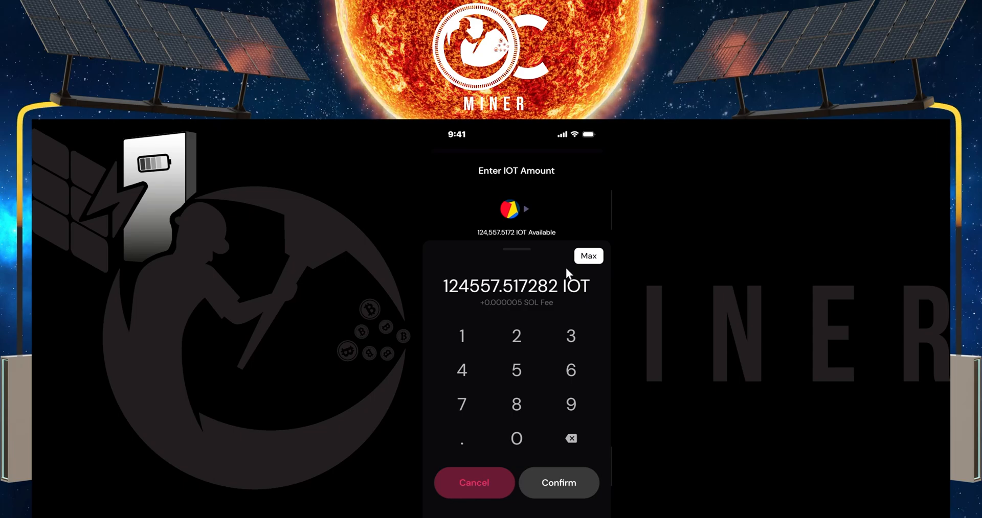
pyautogui.click(557, 482)
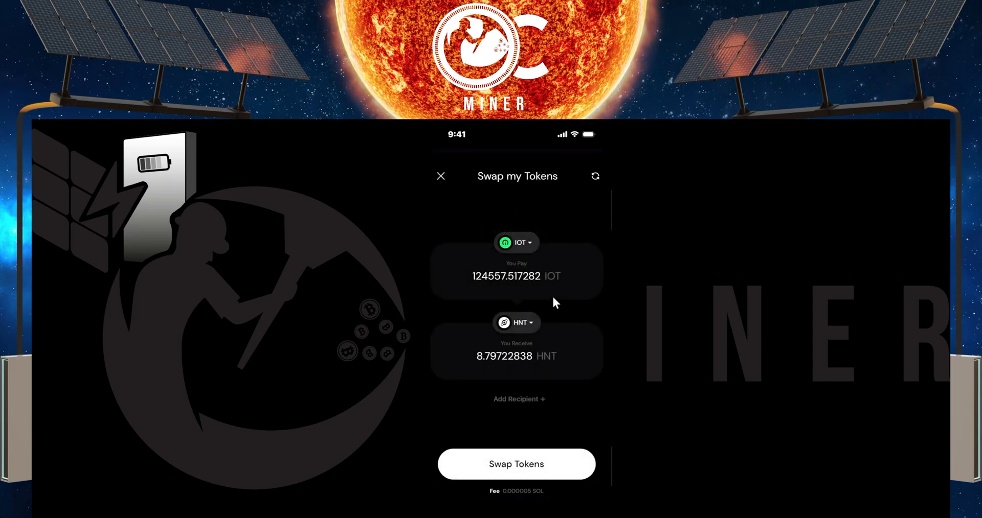
pyautogui.moveTo(526, 340)
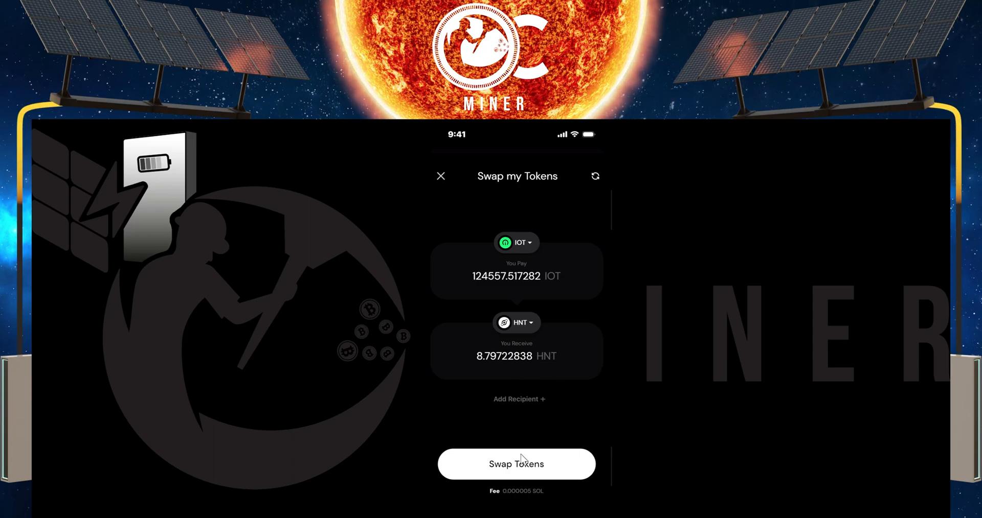
pyautogui.moveTo(576, 374)
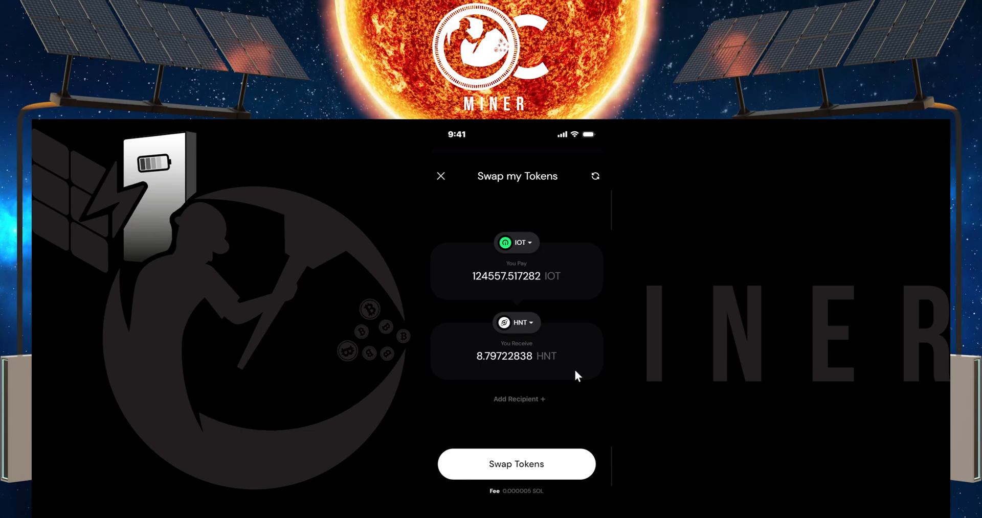
# Step: Submit the IOT-to-HNT swap from the swap screen
pyautogui.click(440, 176)
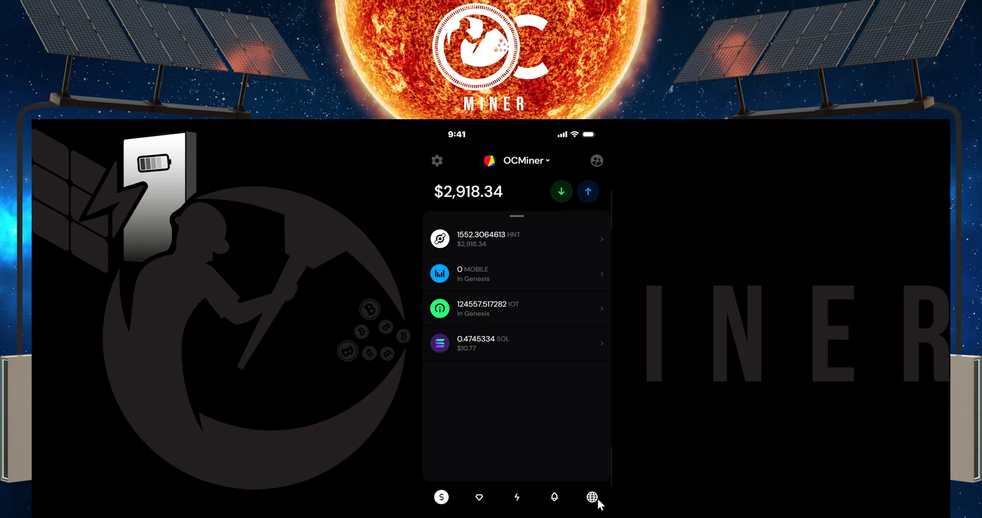
pyautogui.click(591, 498)
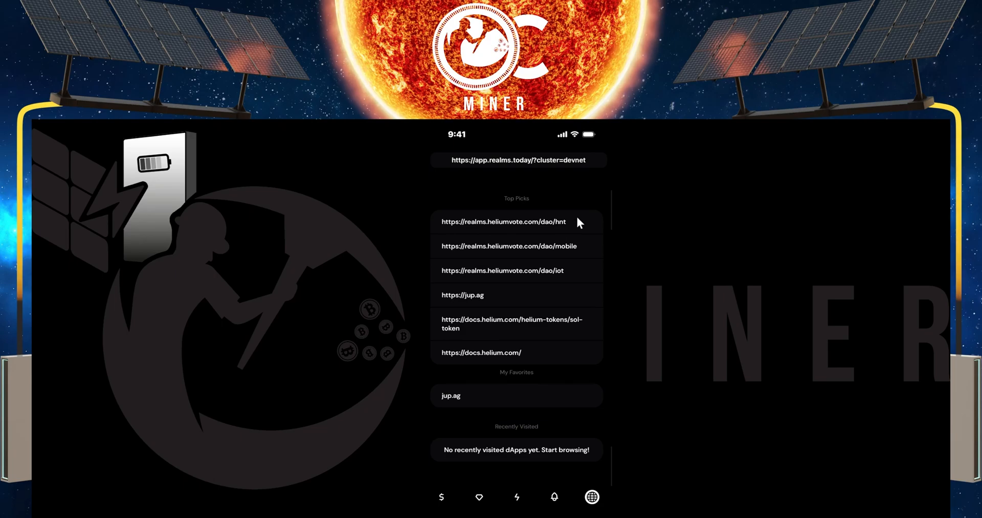
pyautogui.moveTo(576, 235)
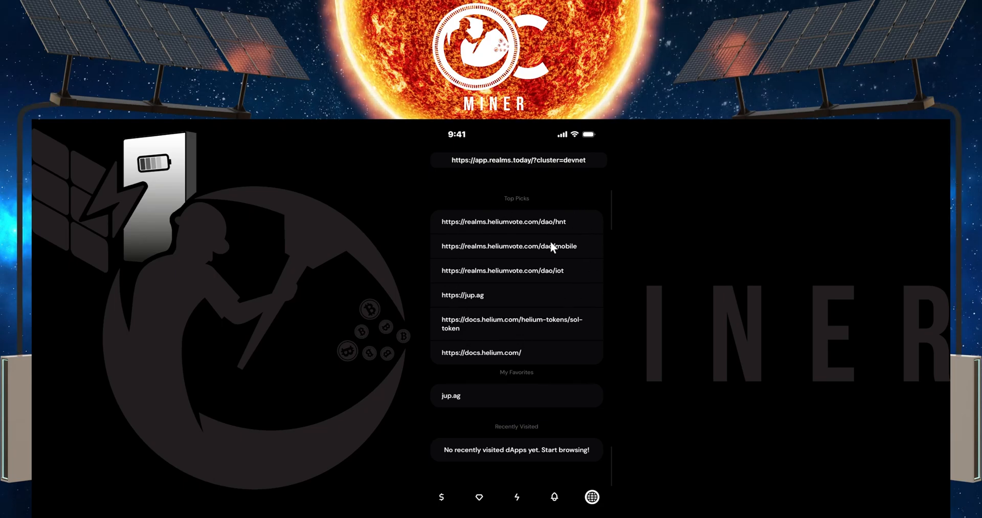
pyautogui.moveTo(569, 294)
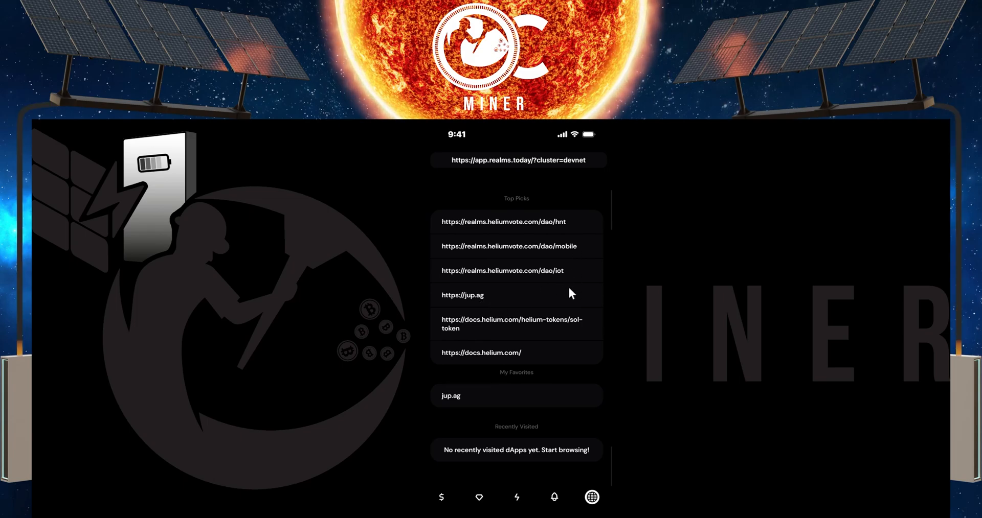
pyautogui.moveTo(471, 306)
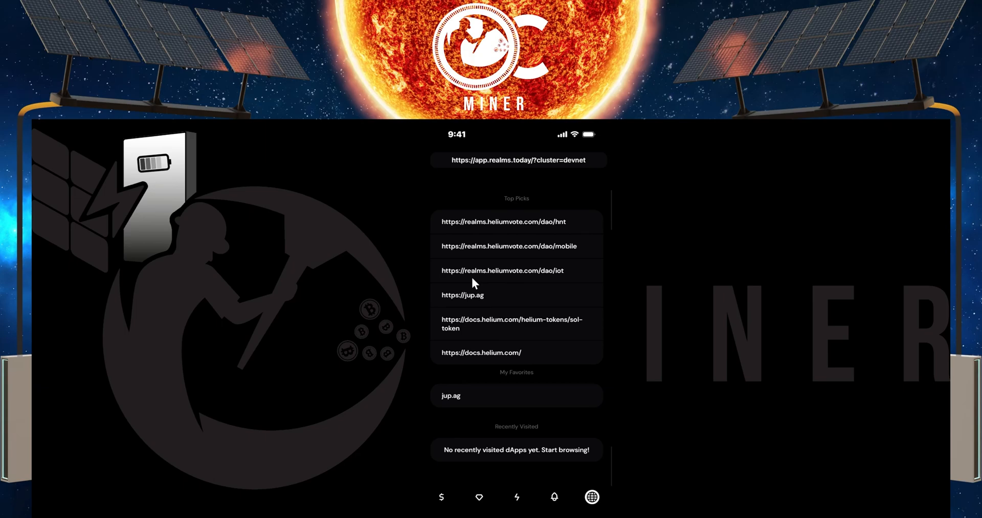
pyautogui.moveTo(494, 295)
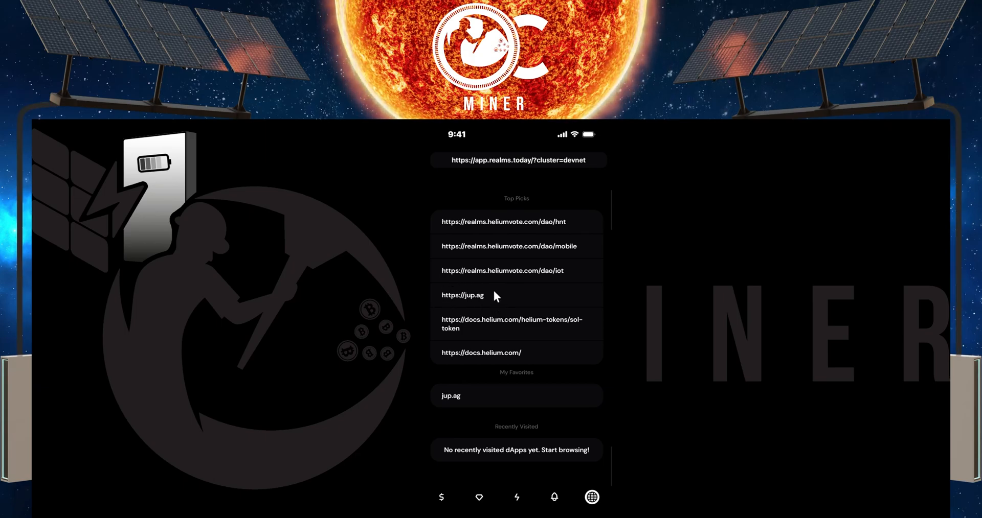
pyautogui.click(463, 295)
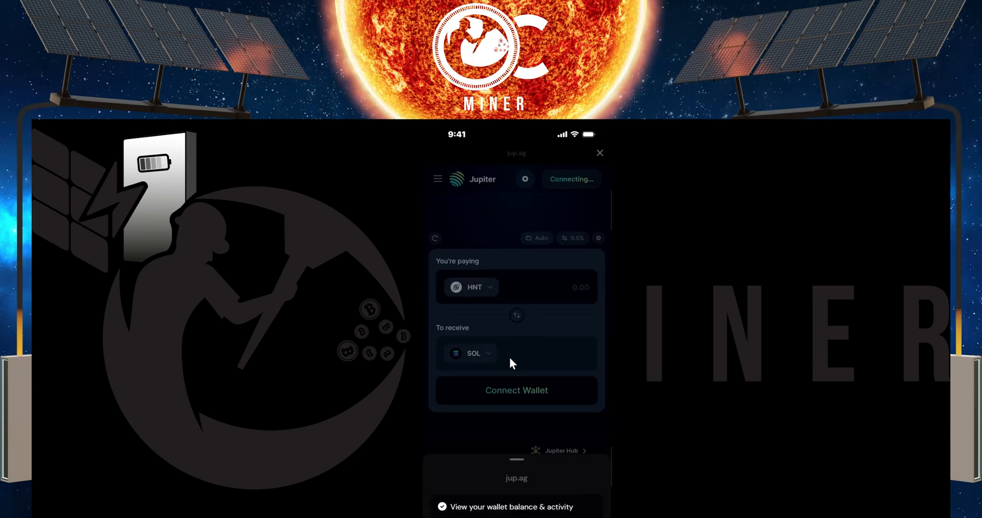
pyautogui.click(516, 390)
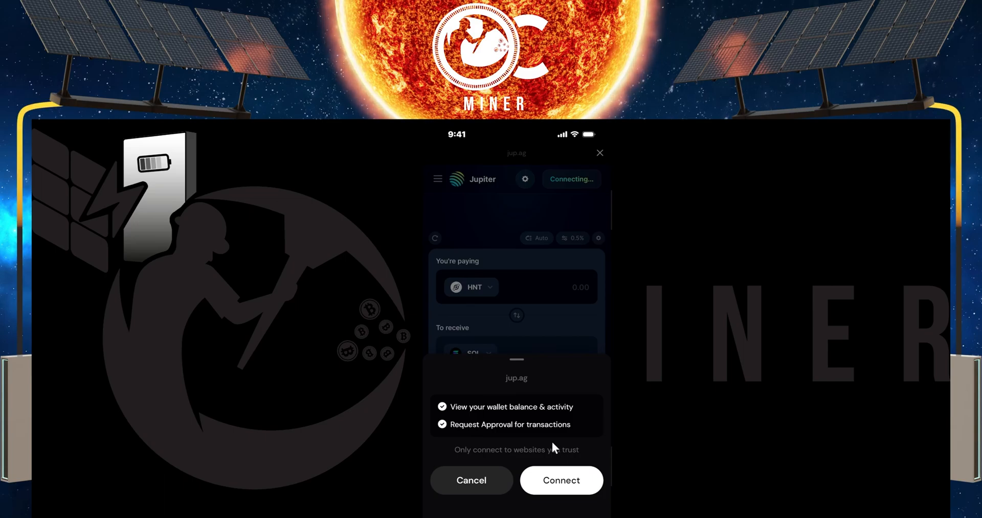
pyautogui.click(560, 480)
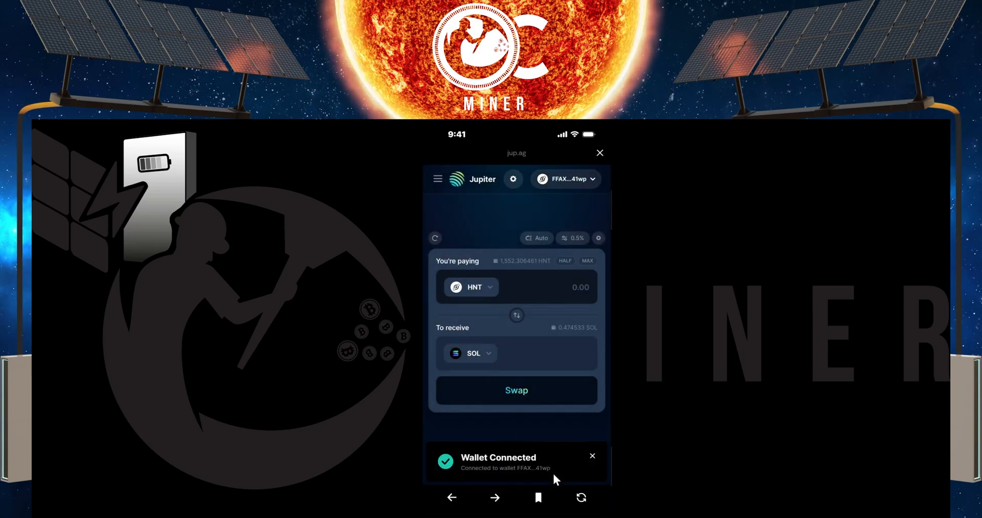
pyautogui.moveTo(469, 298)
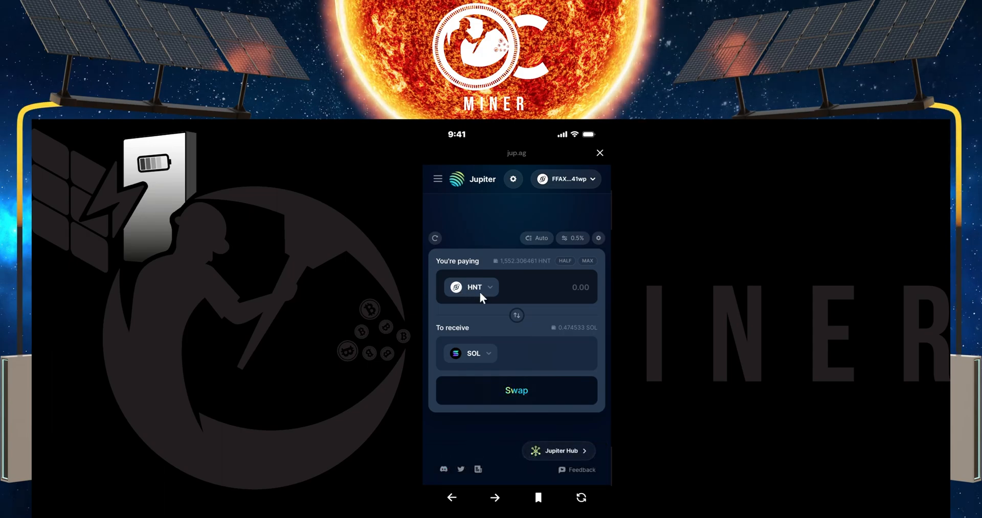
# Step: Set Jupiter's swap form to pay with IOT and receive HNT
pyautogui.click(469, 287)
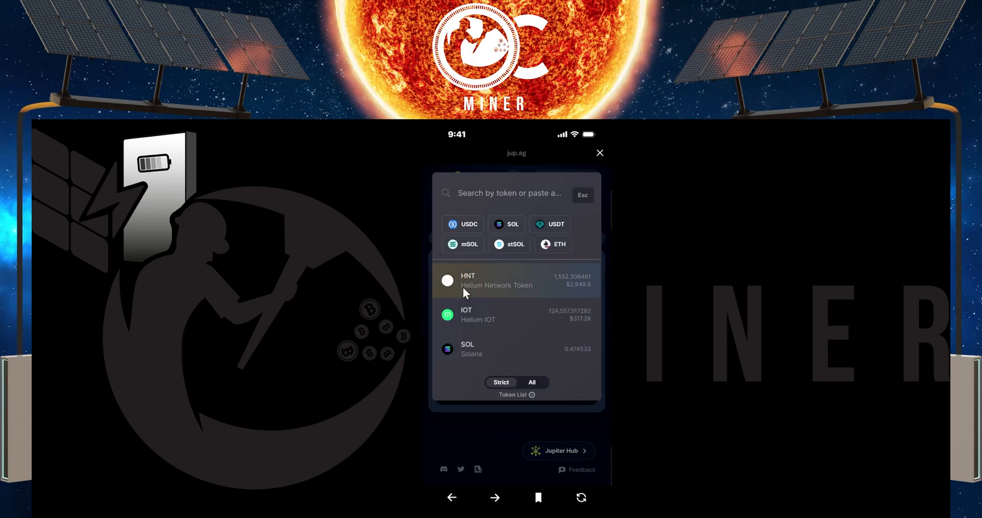
pyautogui.click(465, 314)
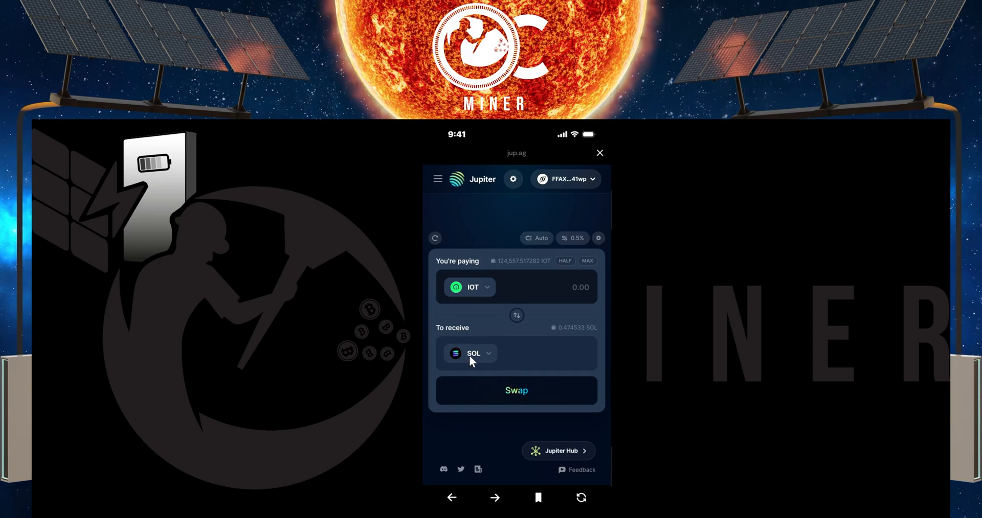
pyautogui.click(468, 353)
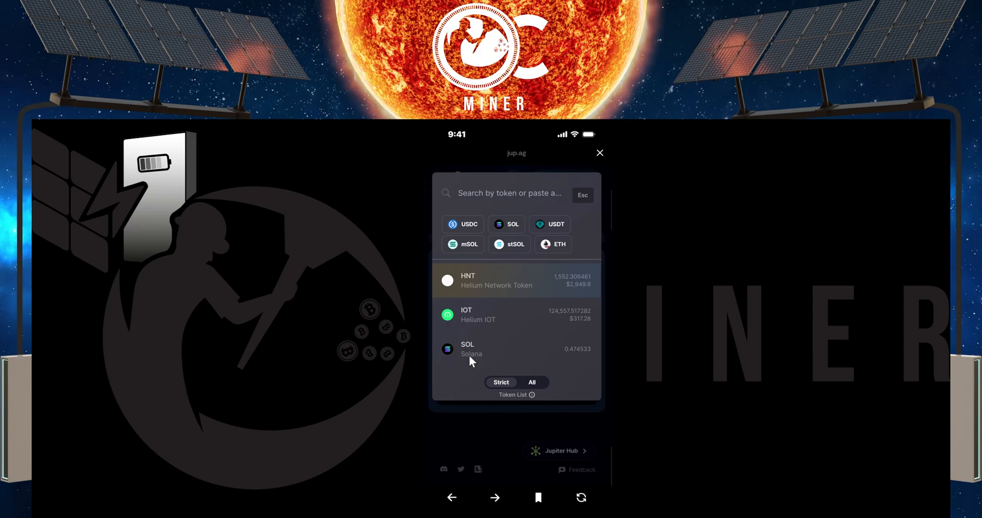
pyautogui.click(466, 314)
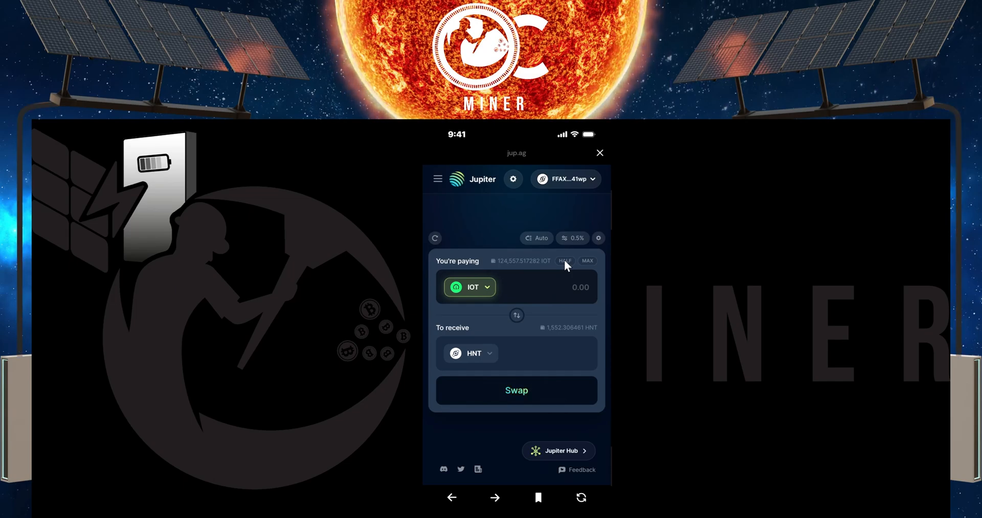
# Step: Fill in the full 124,557.517282 IOT balance with MAX, quoting about 166.44 HNT
pyautogui.click(564, 262)
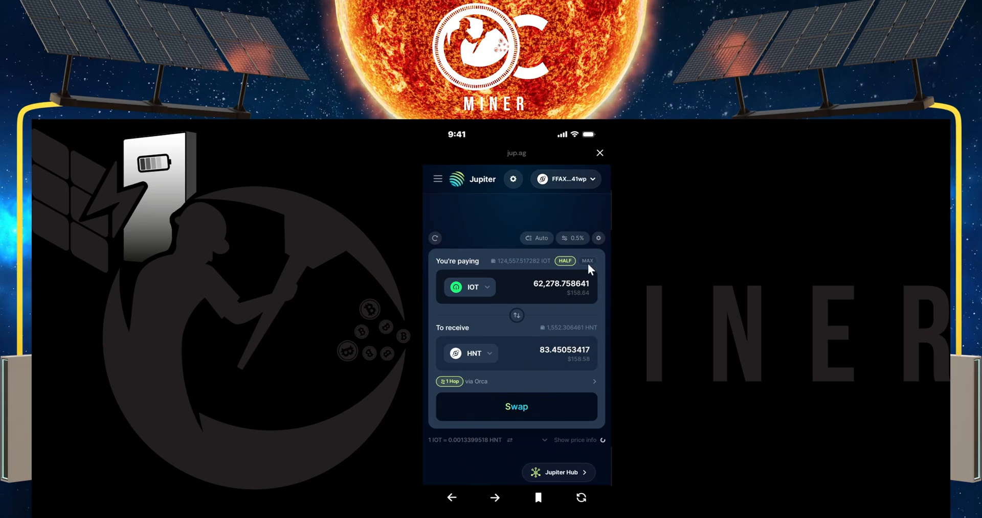
pyautogui.click(586, 260)
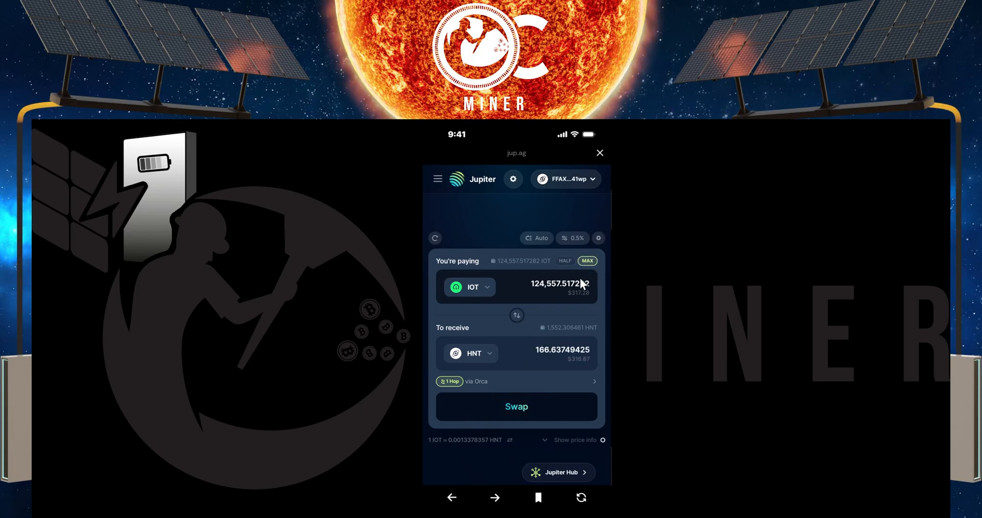
pyautogui.moveTo(577, 340)
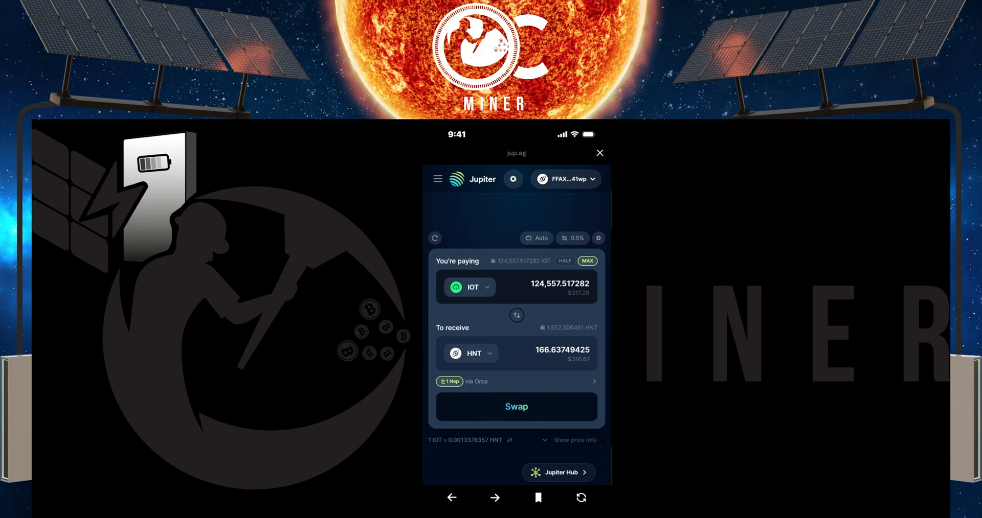
pyautogui.click(515, 407)
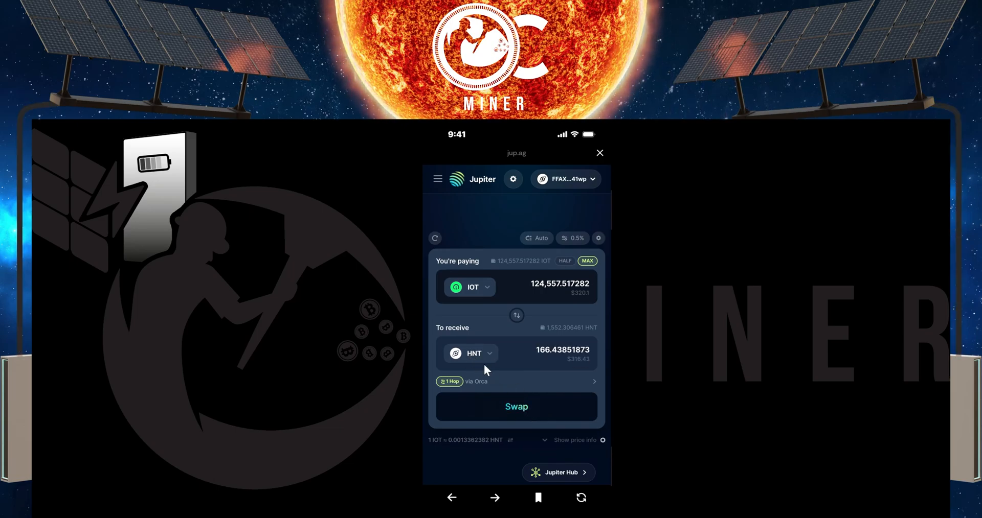
pyautogui.click(469, 354)
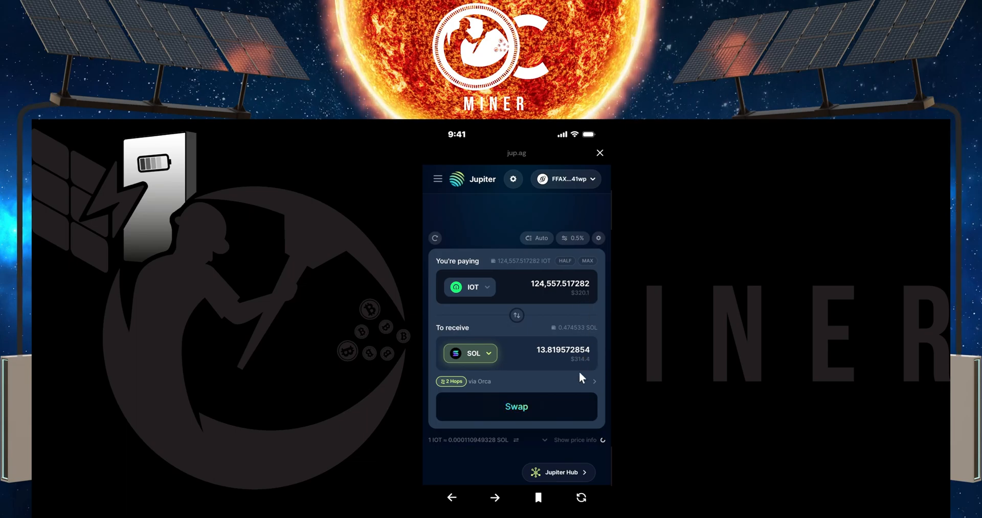
pyautogui.moveTo(543, 362)
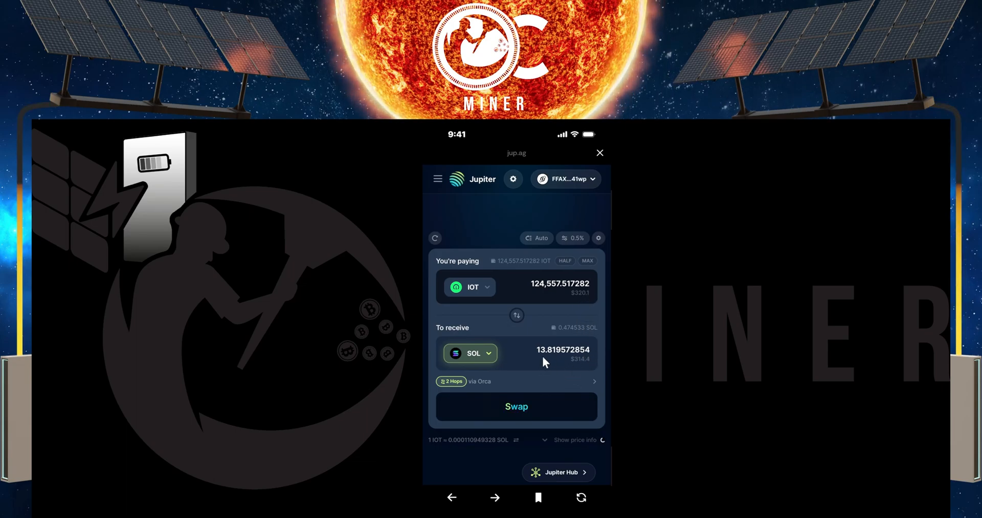
pyautogui.moveTo(487, 395)
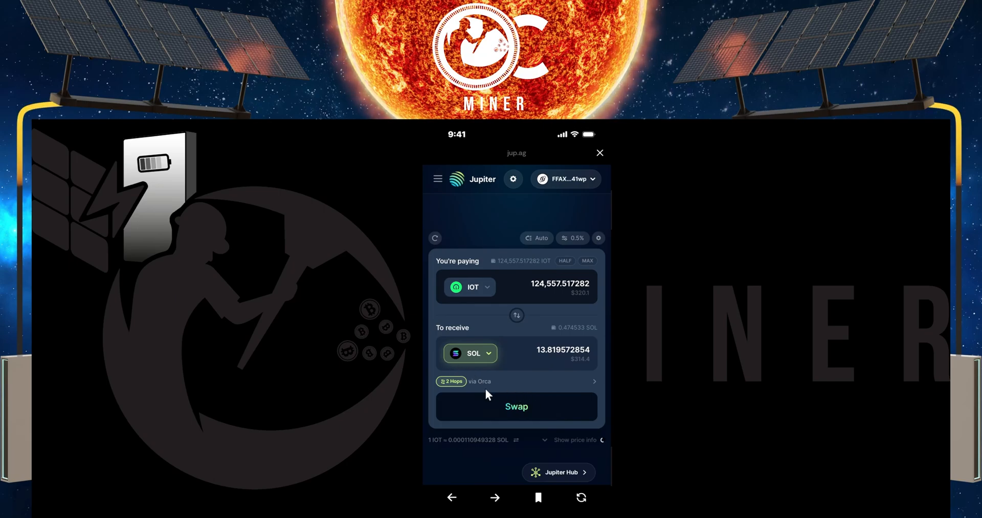
pyautogui.click(469, 354)
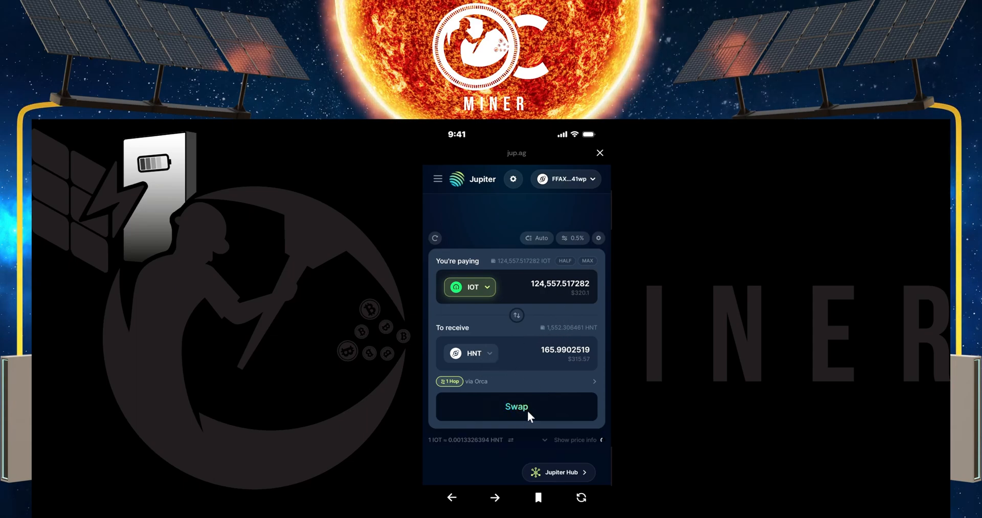
# Step: Swap 124,557.517282 IOT for 166.0136189 HNT, approve it, and dismiss the success notice
pyautogui.click(515, 407)
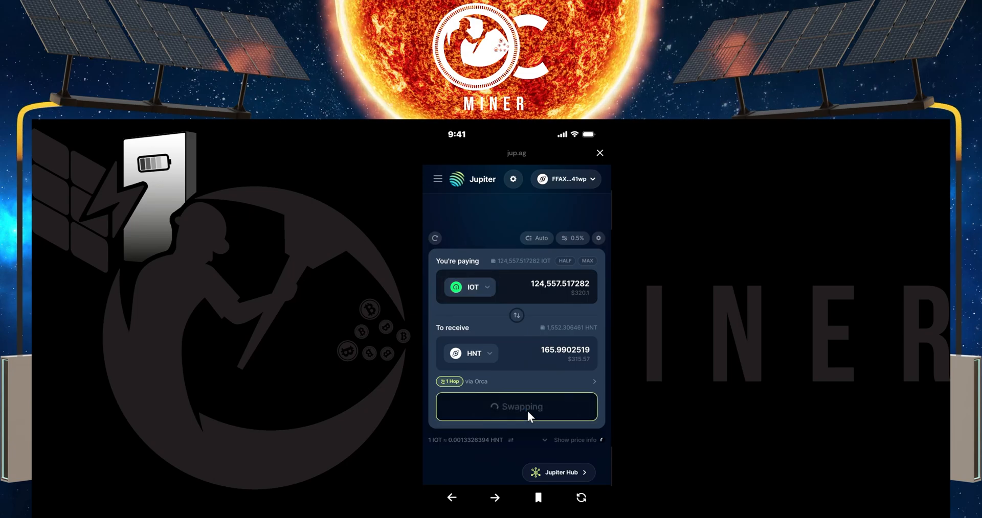
pyautogui.click(515, 406)
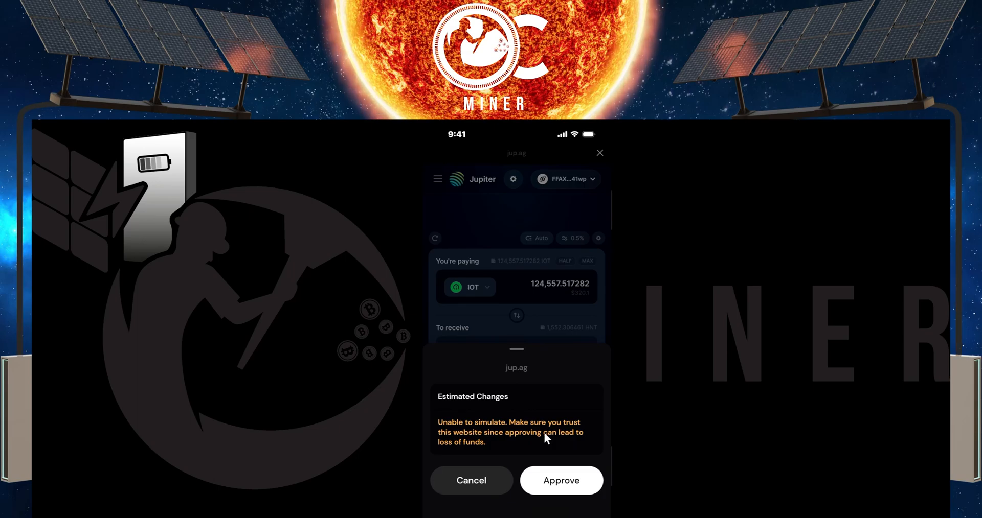
pyautogui.click(560, 481)
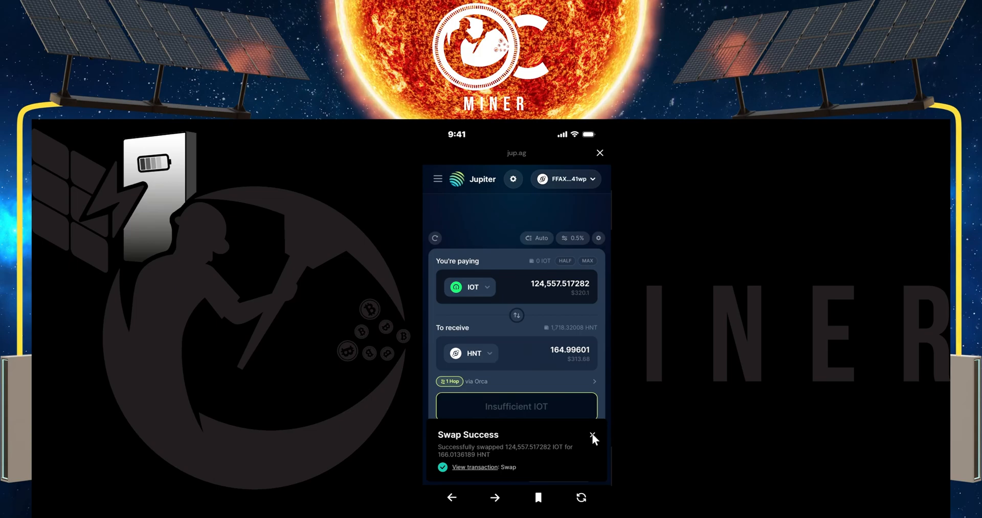
pyautogui.click(593, 435)
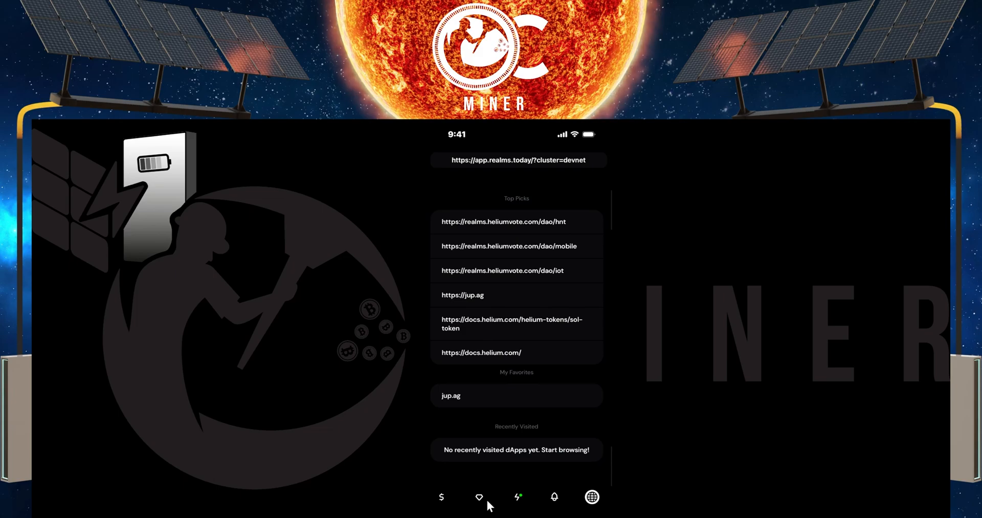
pyautogui.moveTo(515, 497)
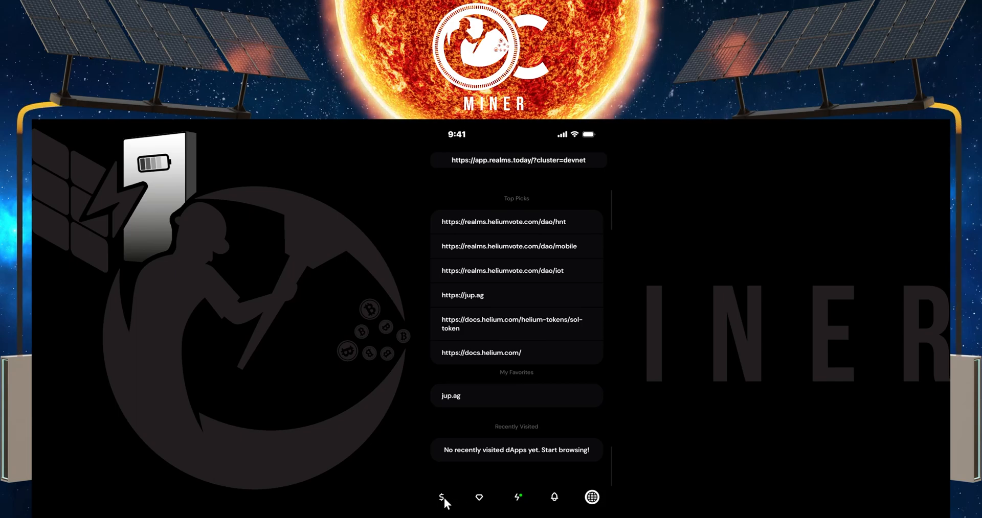
# Step: Open the wallet home from the $ tab to see 1,718.3200802 HNT
pyautogui.click(441, 497)
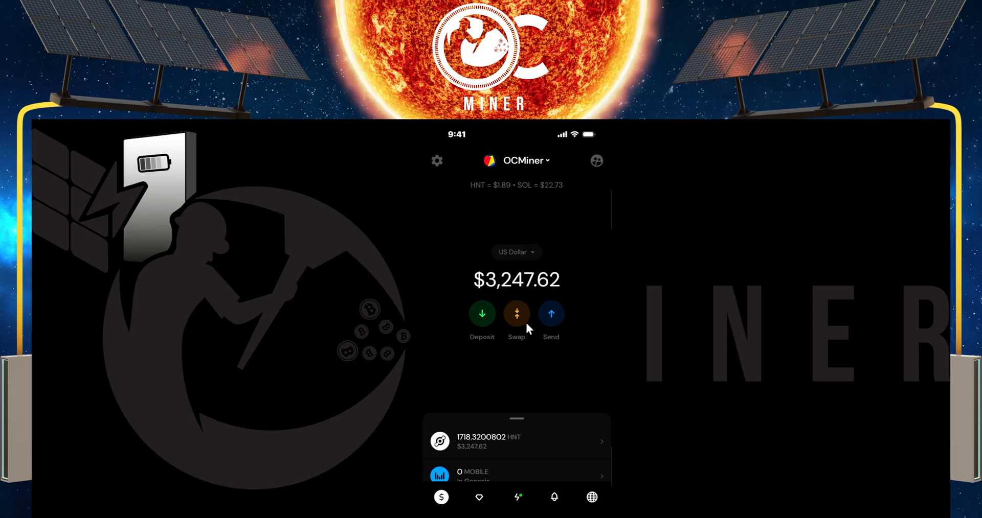
pyautogui.moveTo(494, 334)
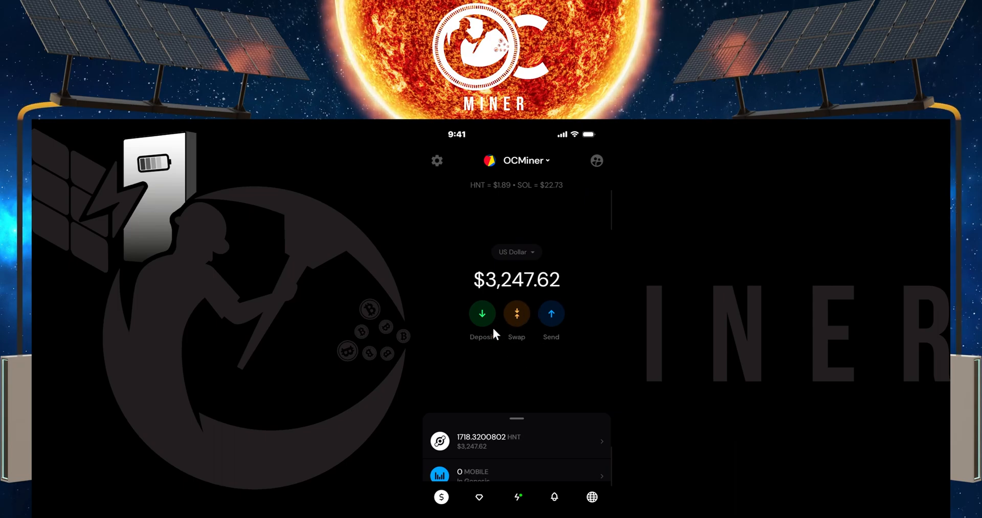